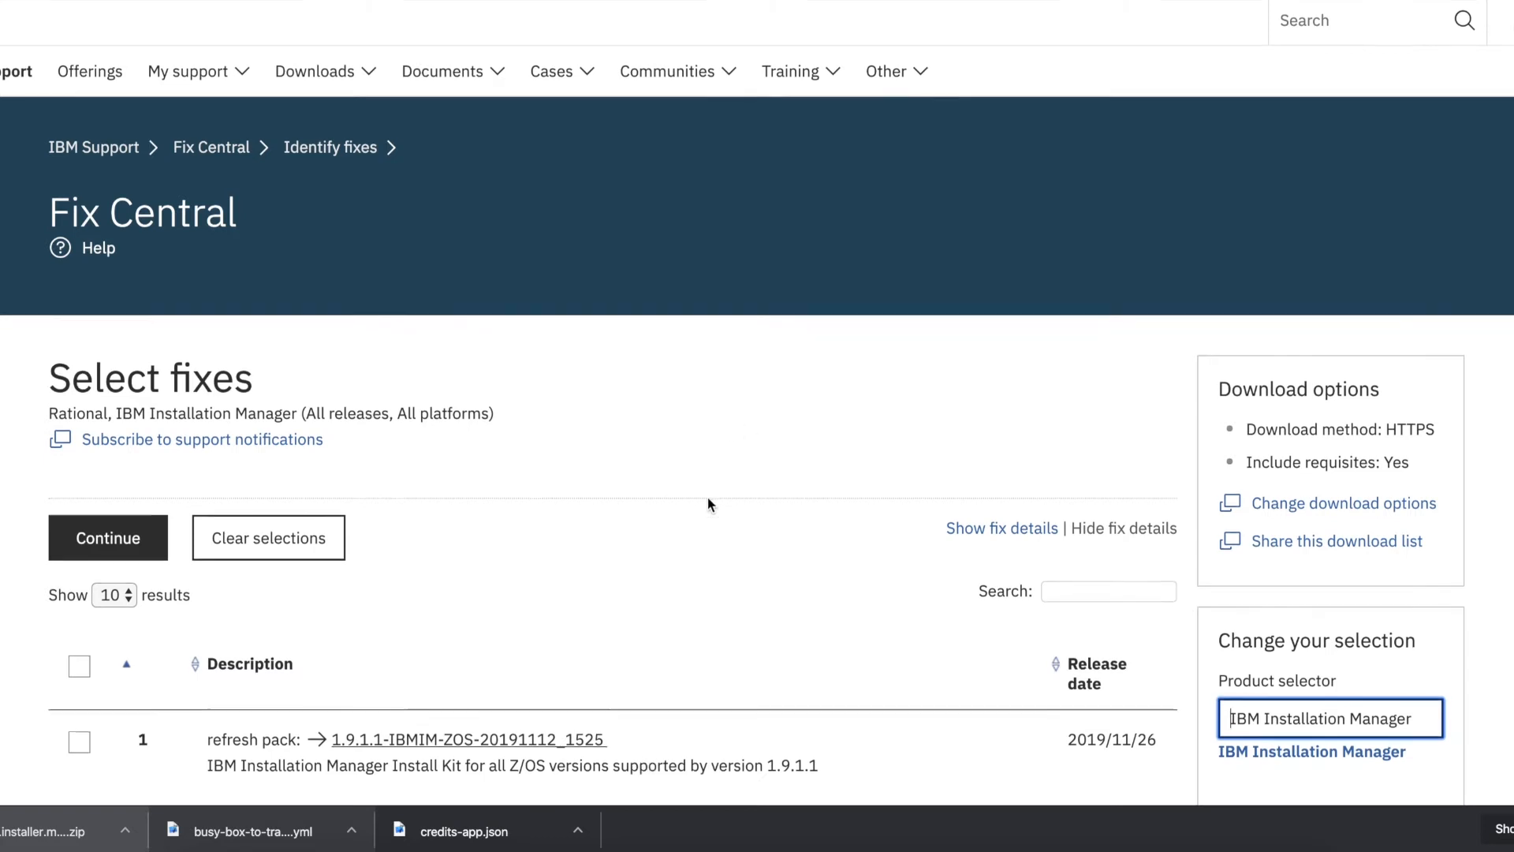
# Tick the 1.9.1.1-IBMIM-ZOS-20191112_1525 refresh pack and scroll toward Continue
pyautogui.scroll(-3)
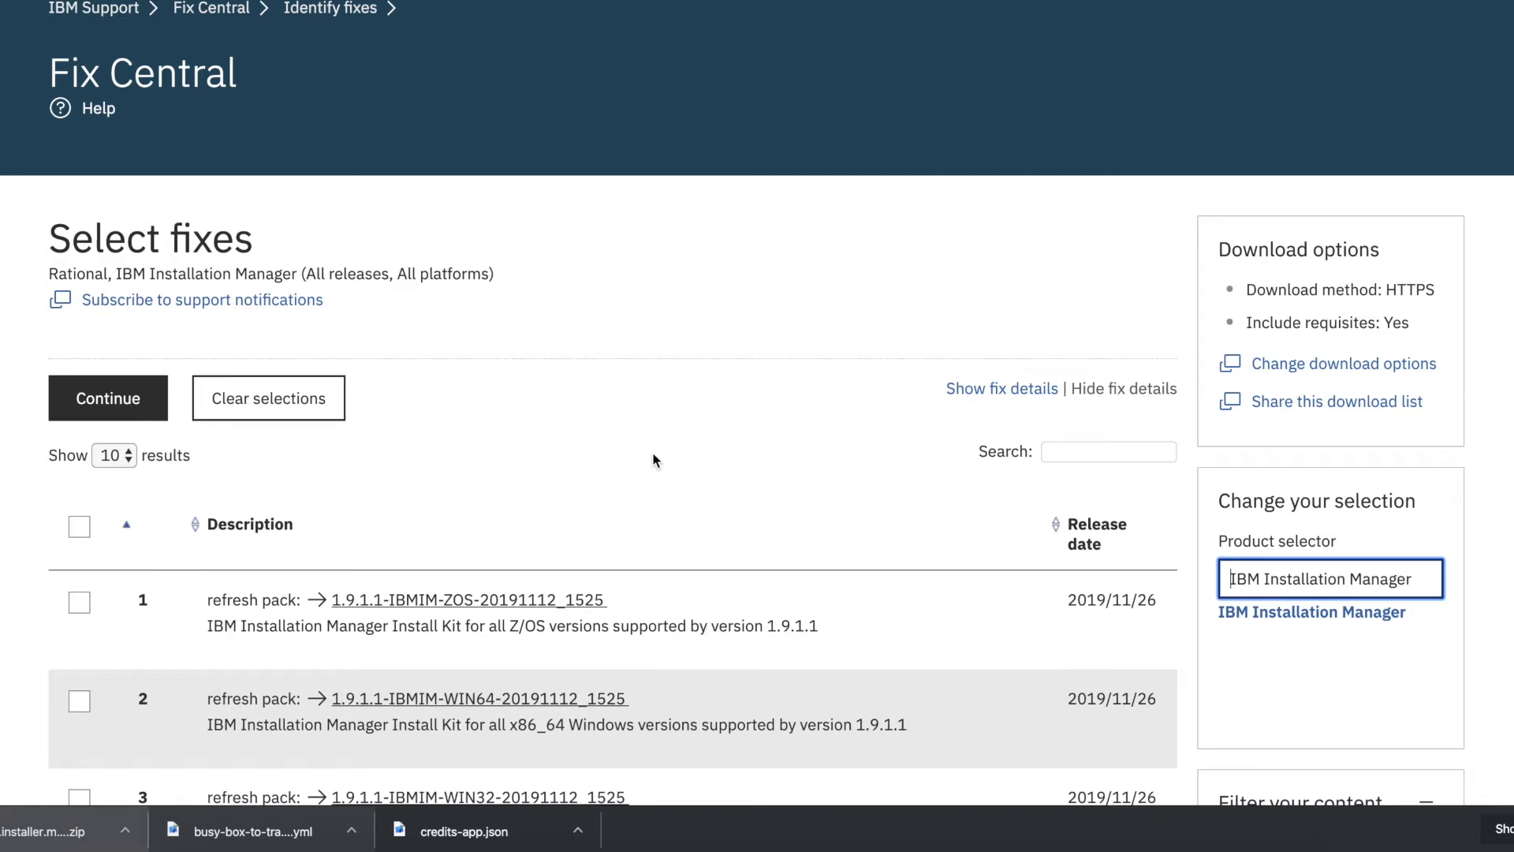
pyautogui.moveTo(663, 400)
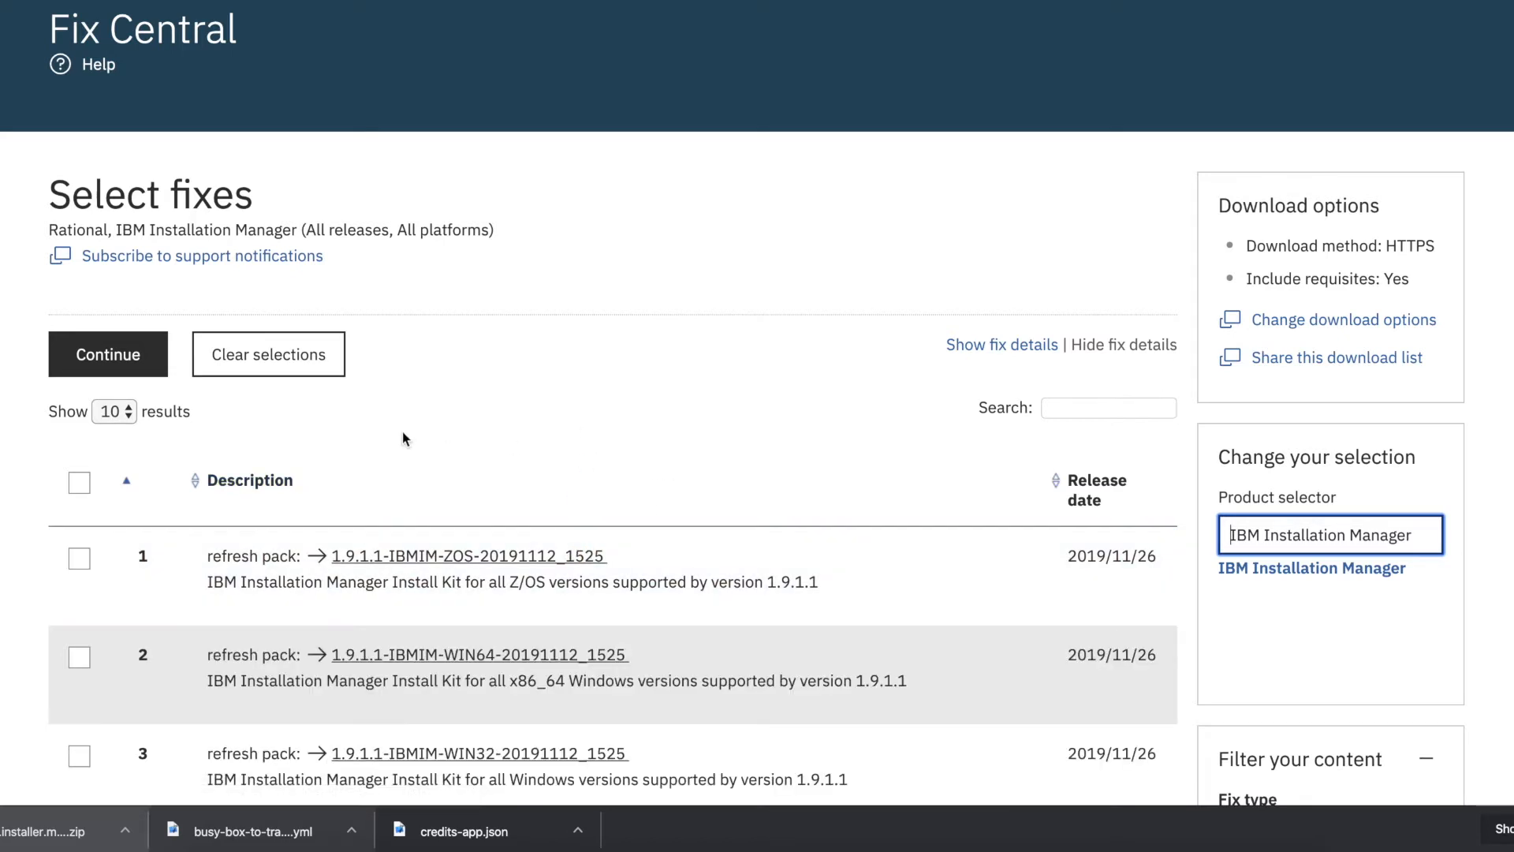
pyautogui.moveTo(42, 454)
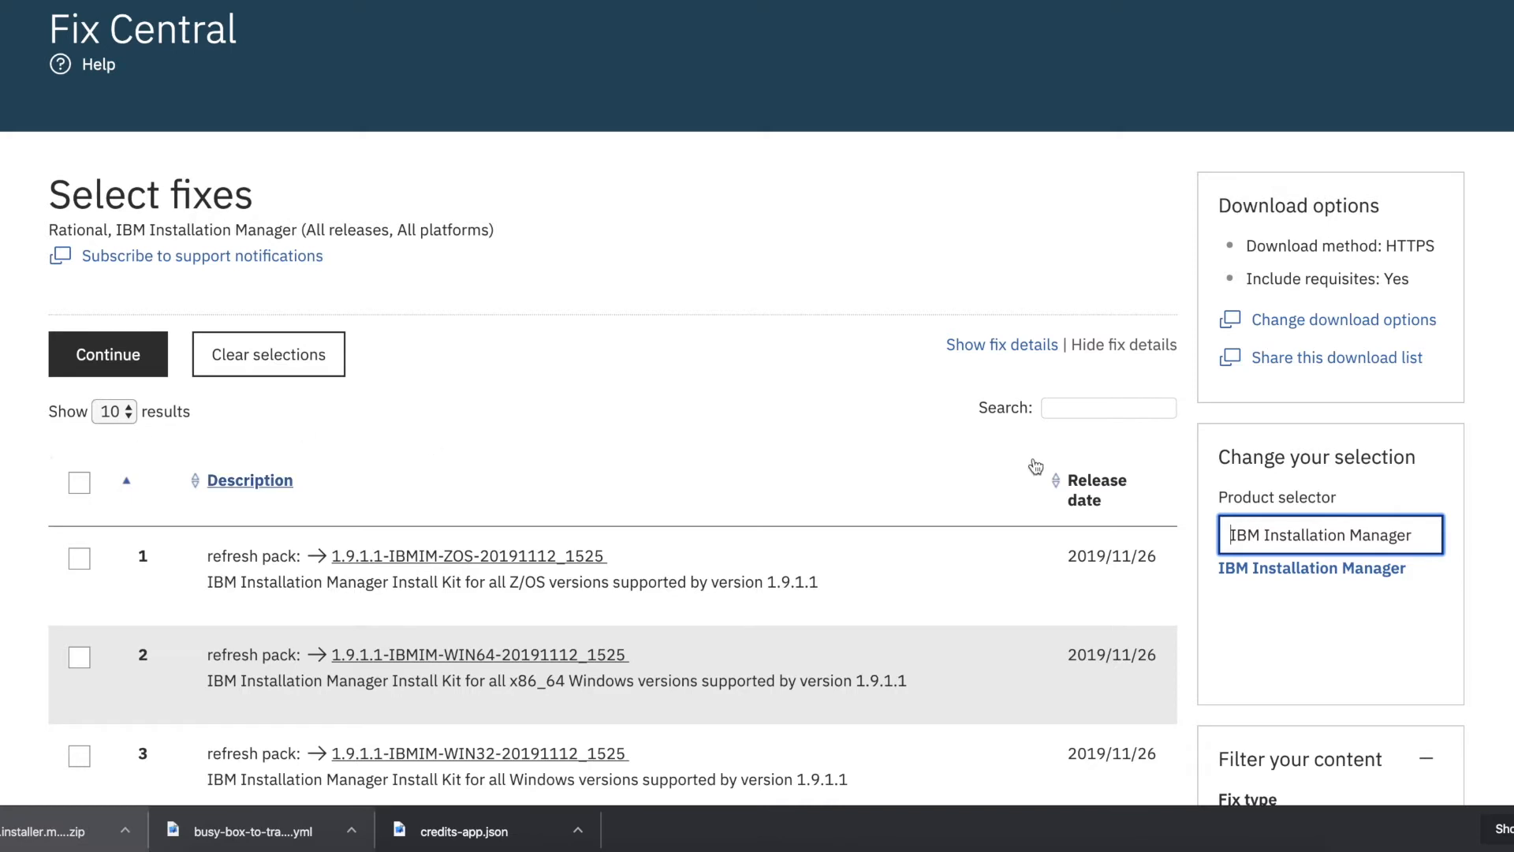
pyautogui.scroll(-3)
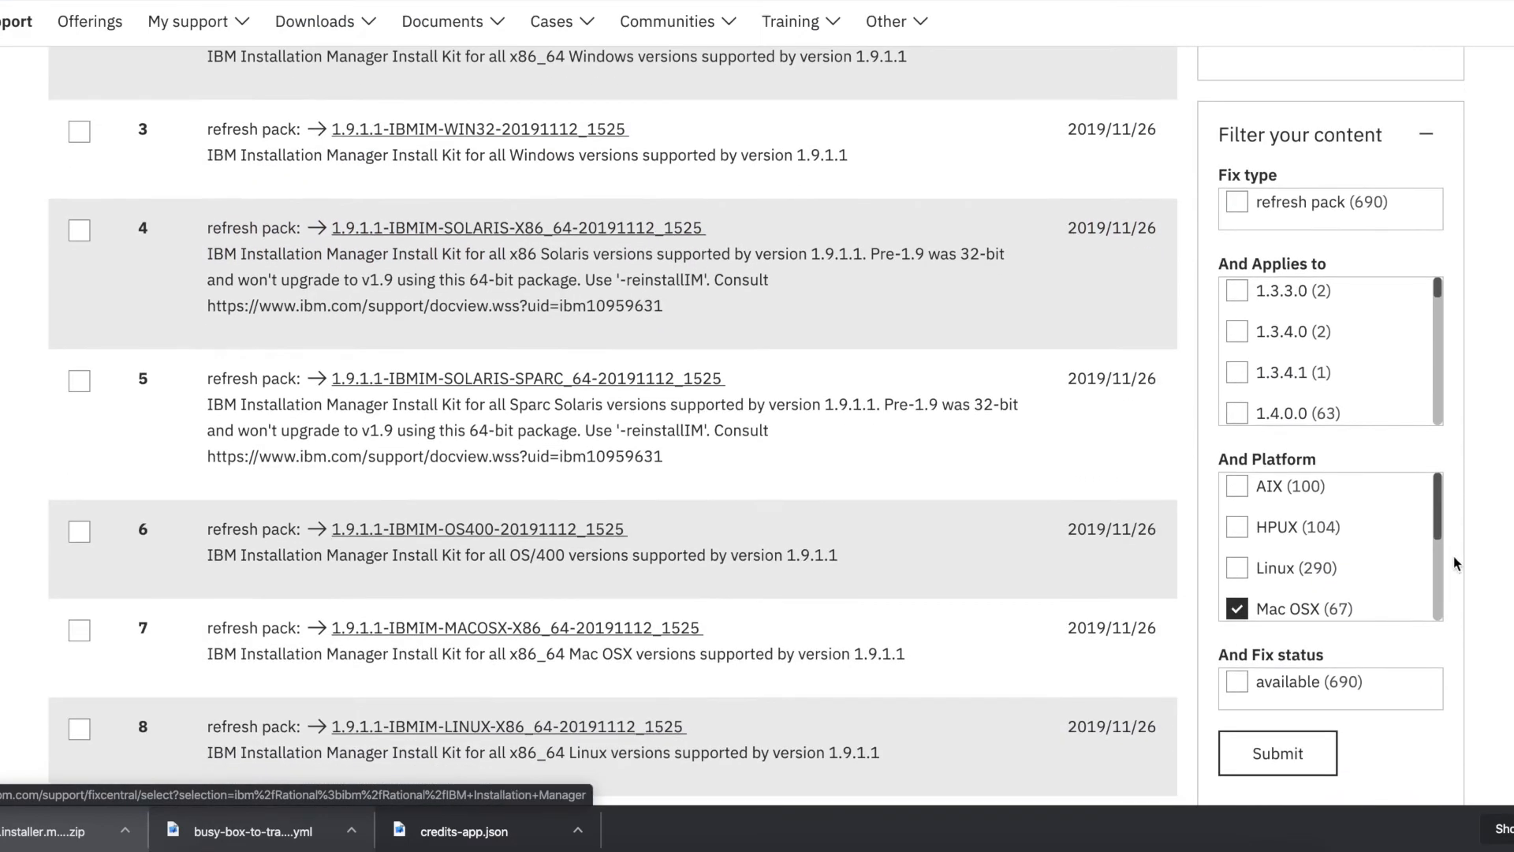
pyautogui.scroll(-3)
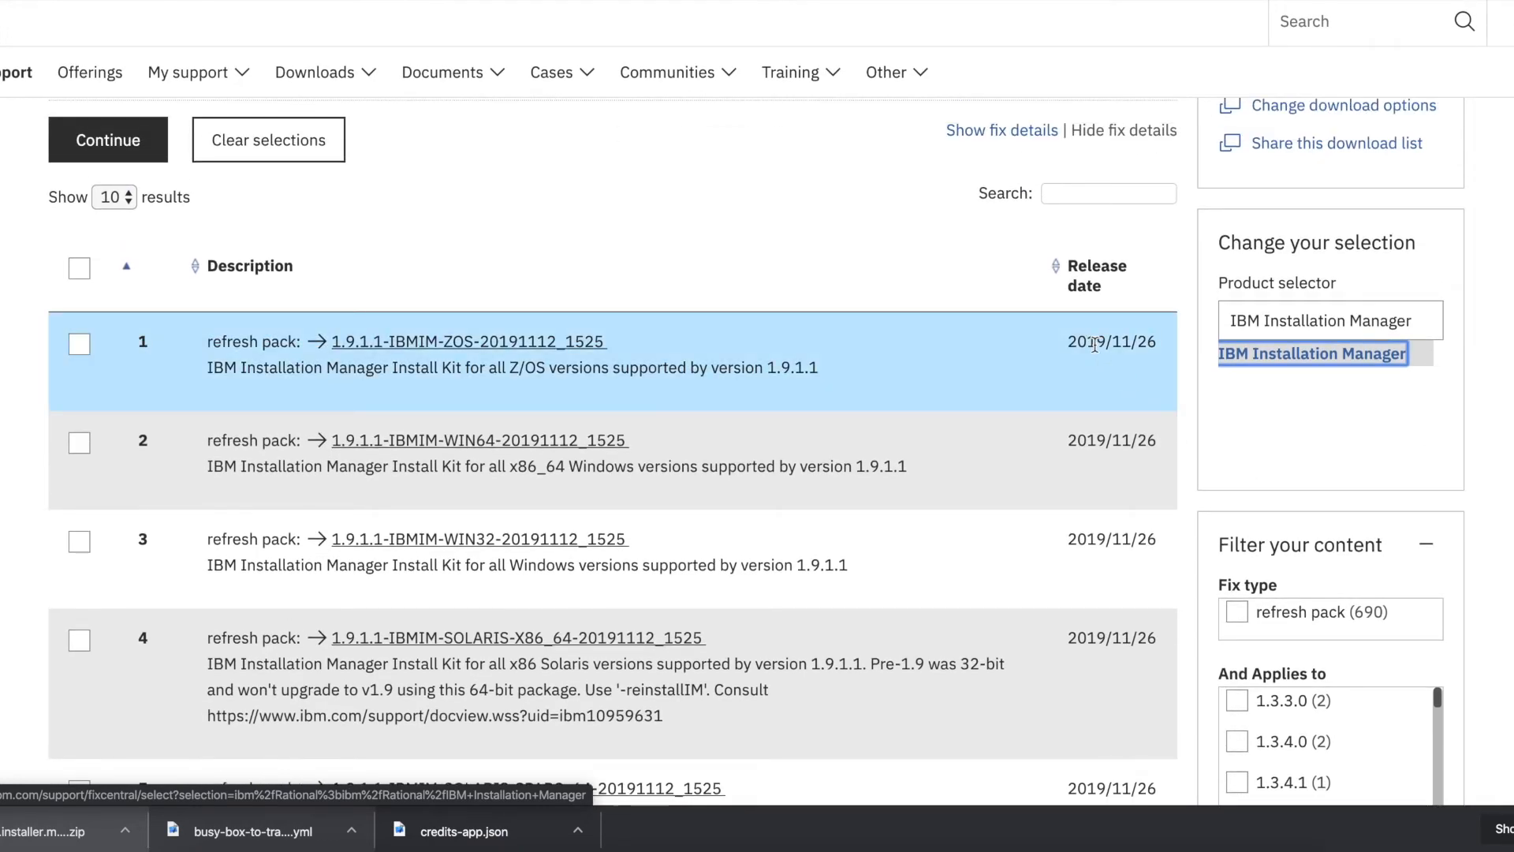
pyautogui.moveTo(684, 418)
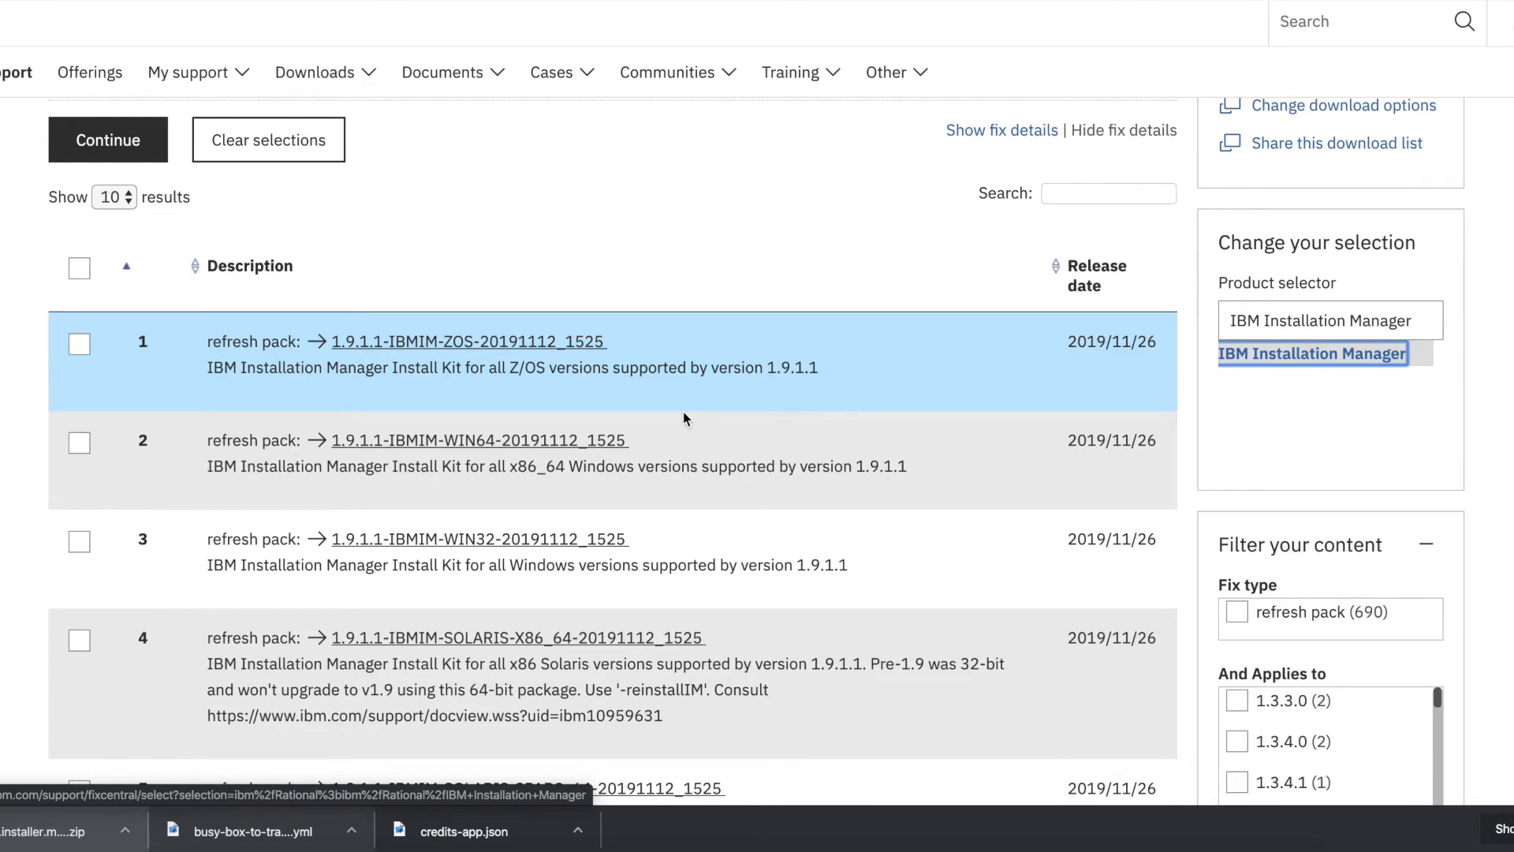
pyautogui.click(79, 343)
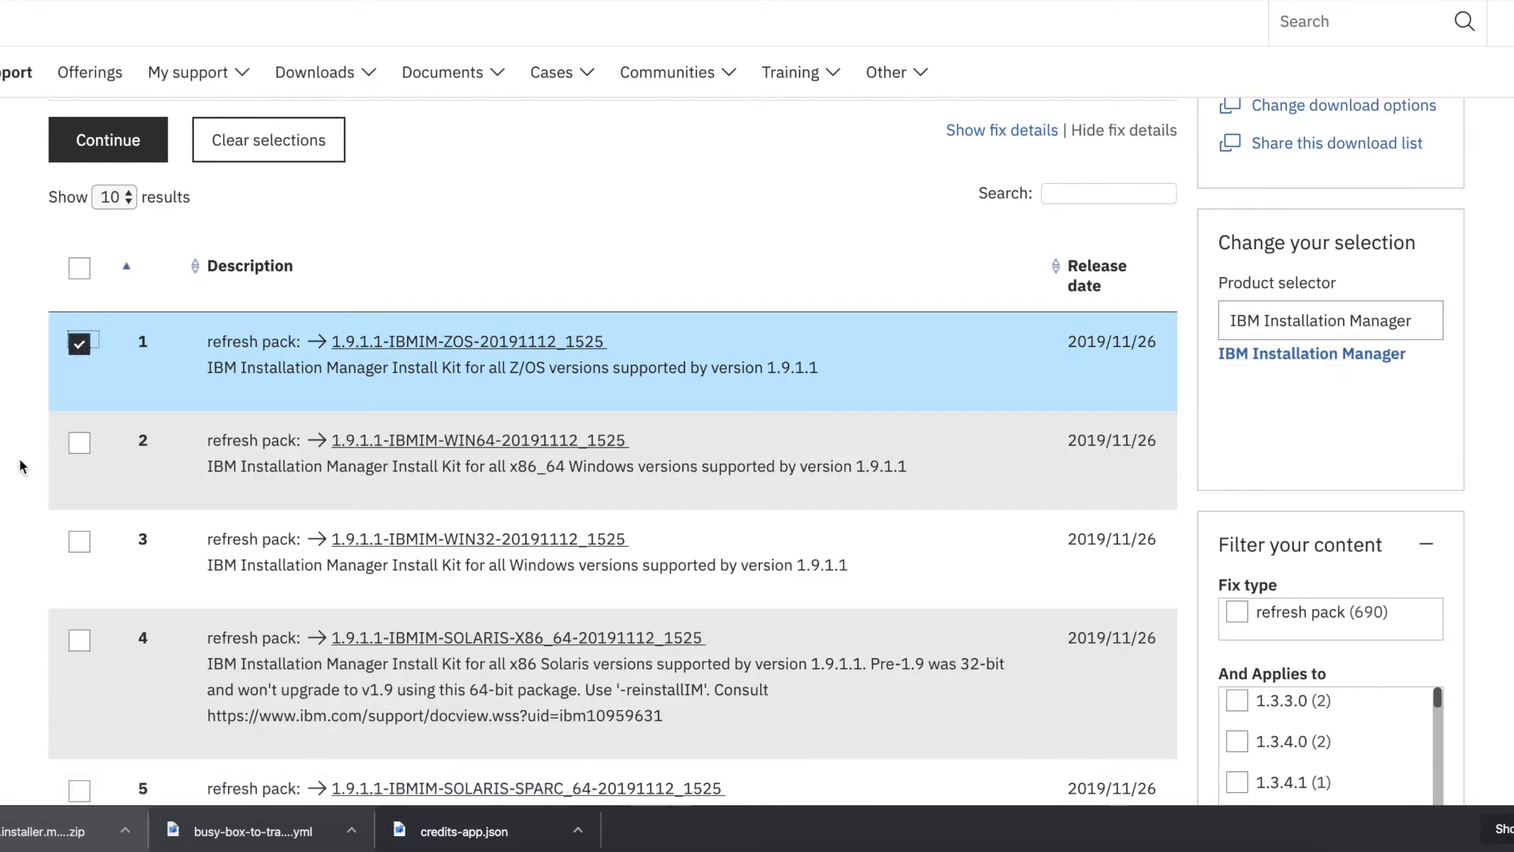
pyautogui.scroll(-3)
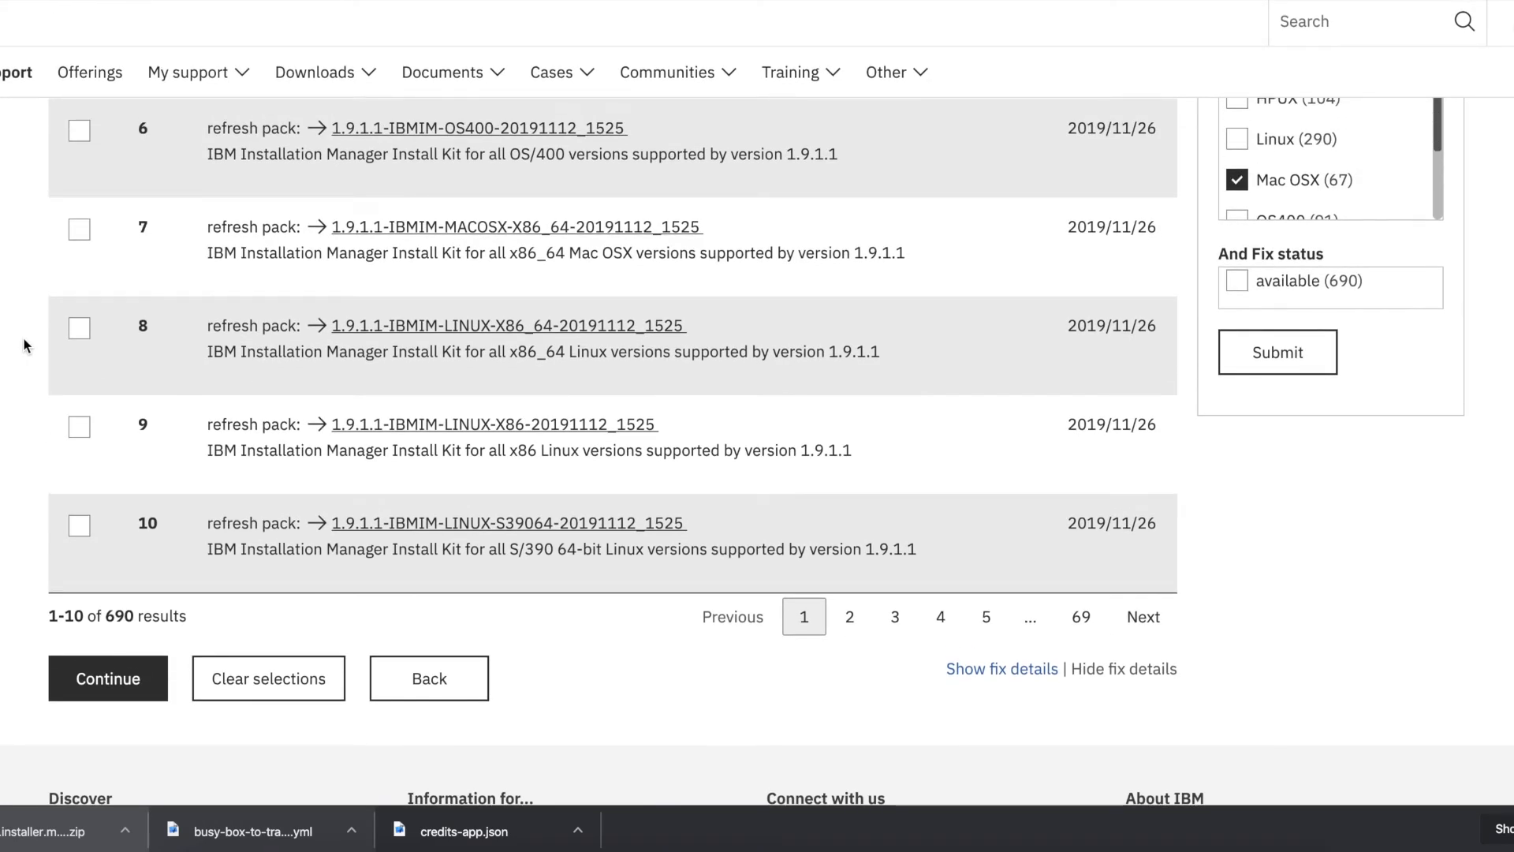
pyautogui.moveTo(26, 373)
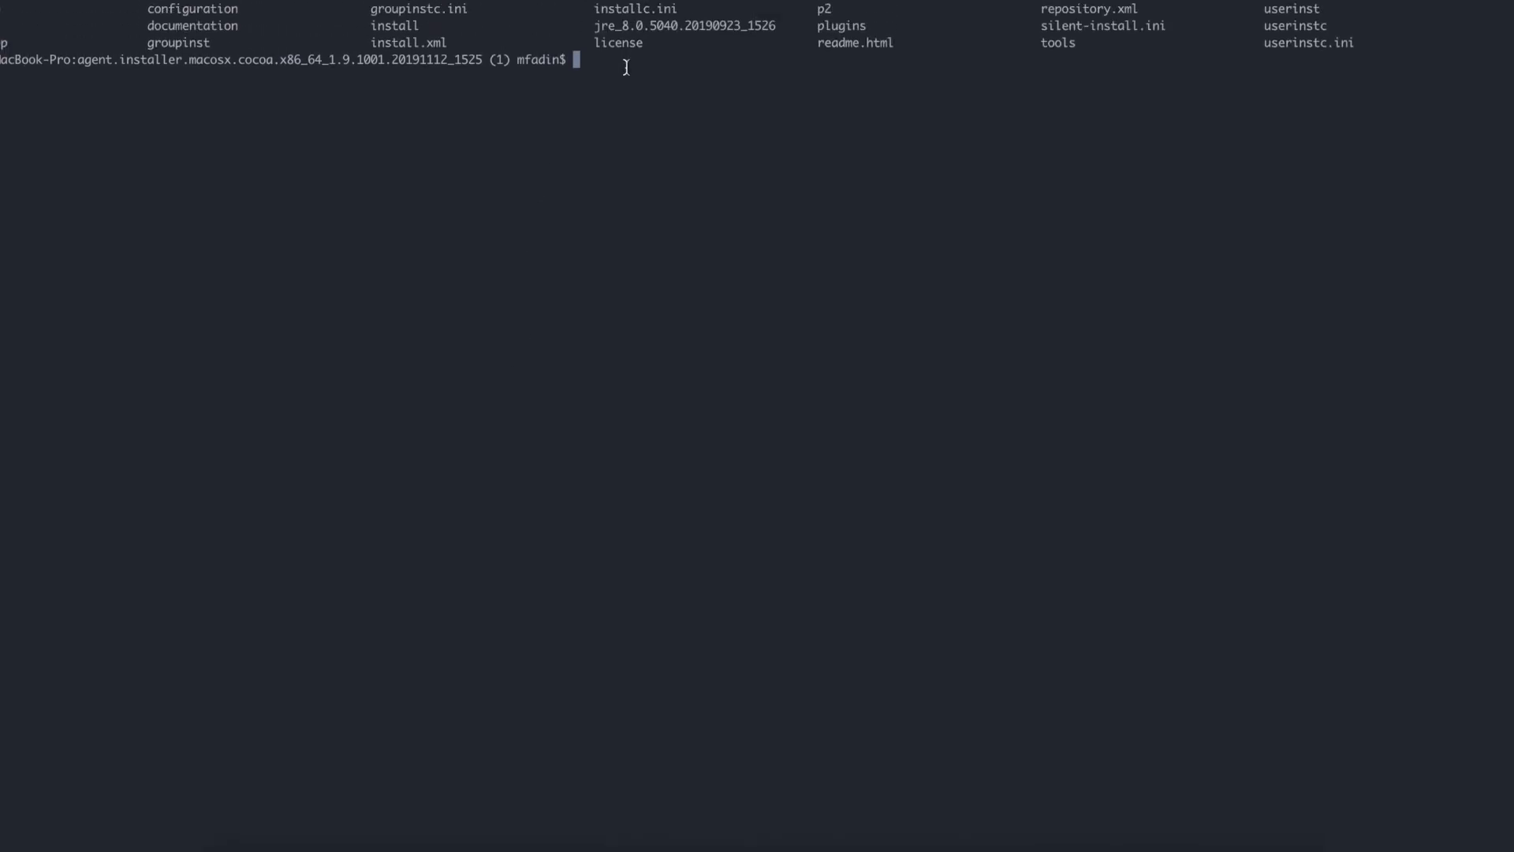
# Run ls in the Installation Manager installer folder to list its files
pyautogui.write('ls')
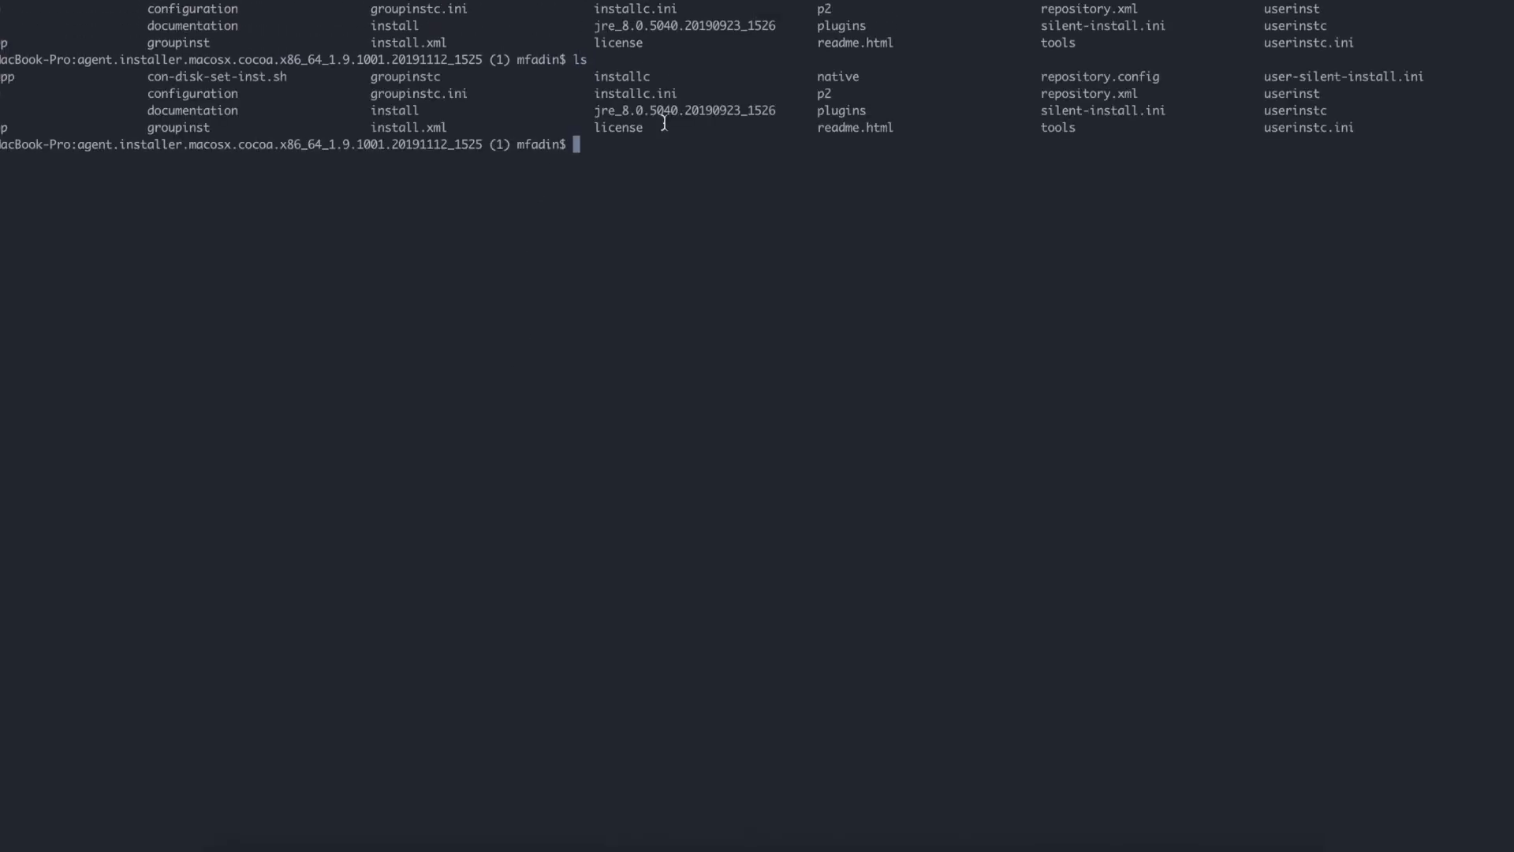
pyautogui.moveTo(315, 93)
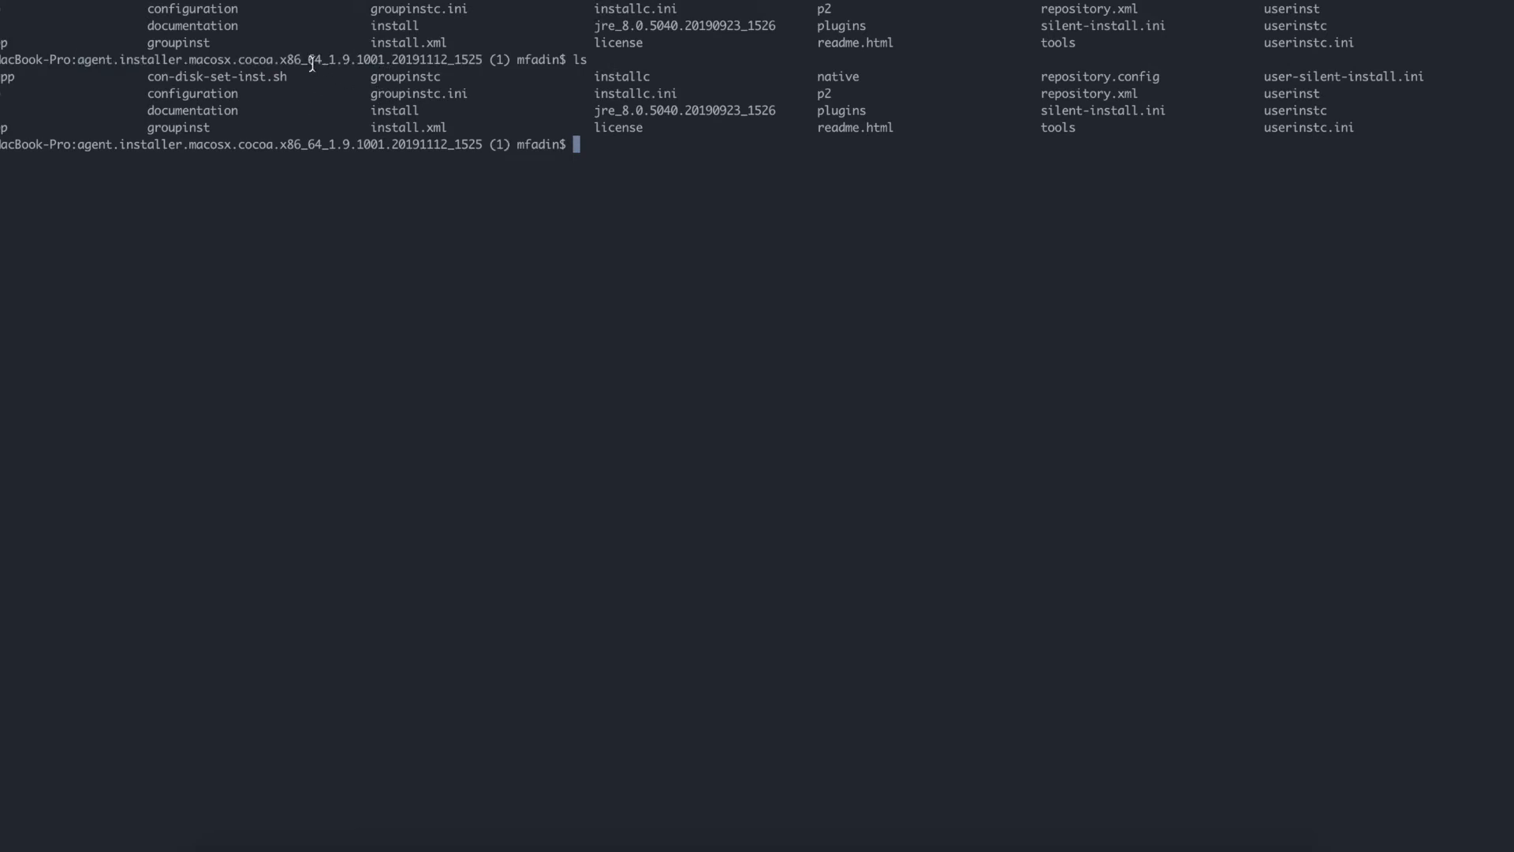
pyautogui.moveTo(309, 94)
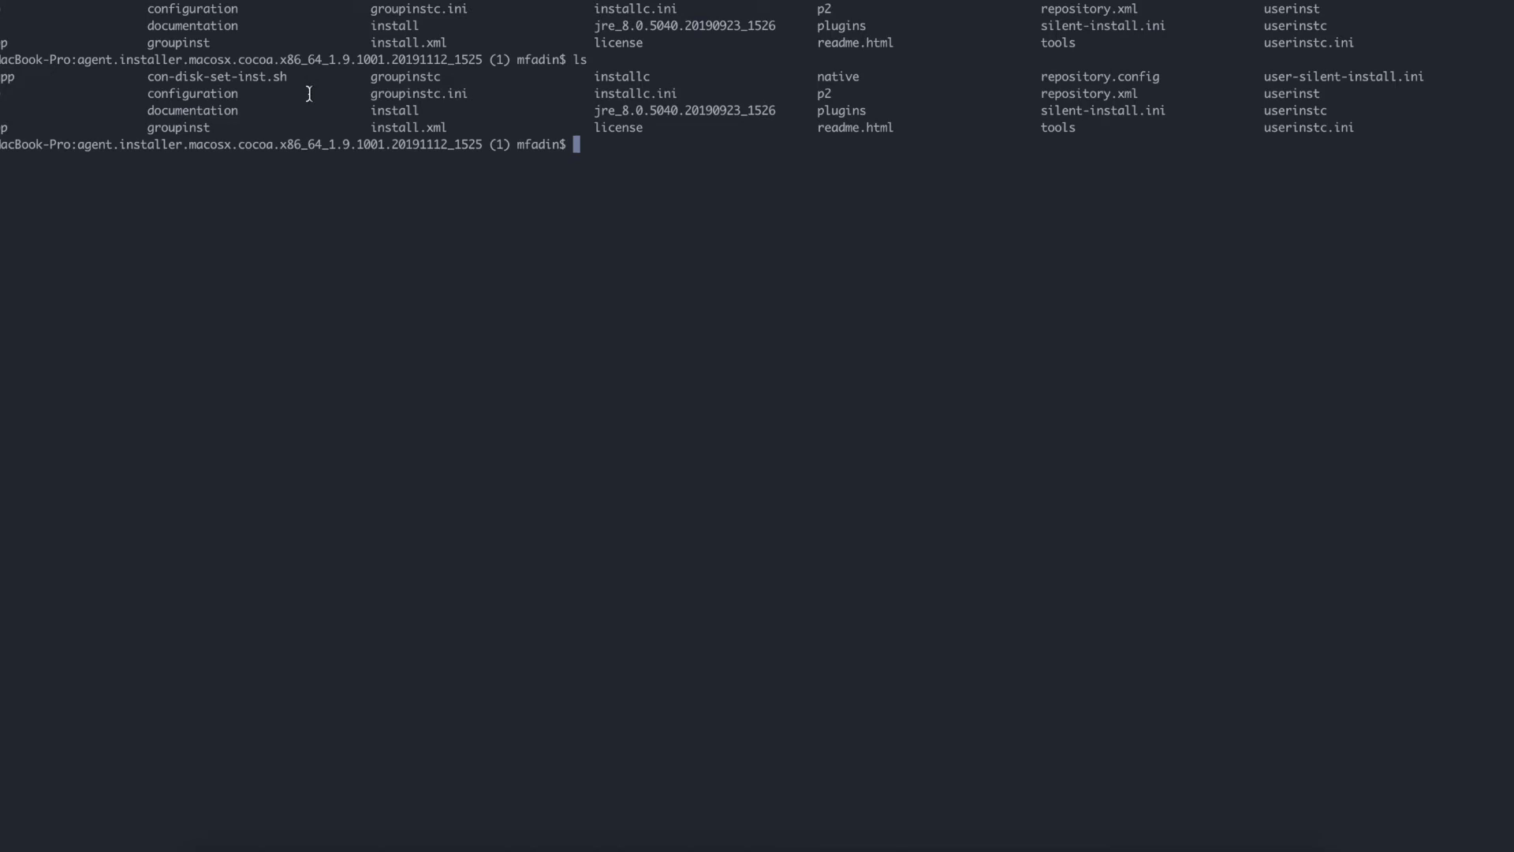
pyautogui.moveTo(620, 72)
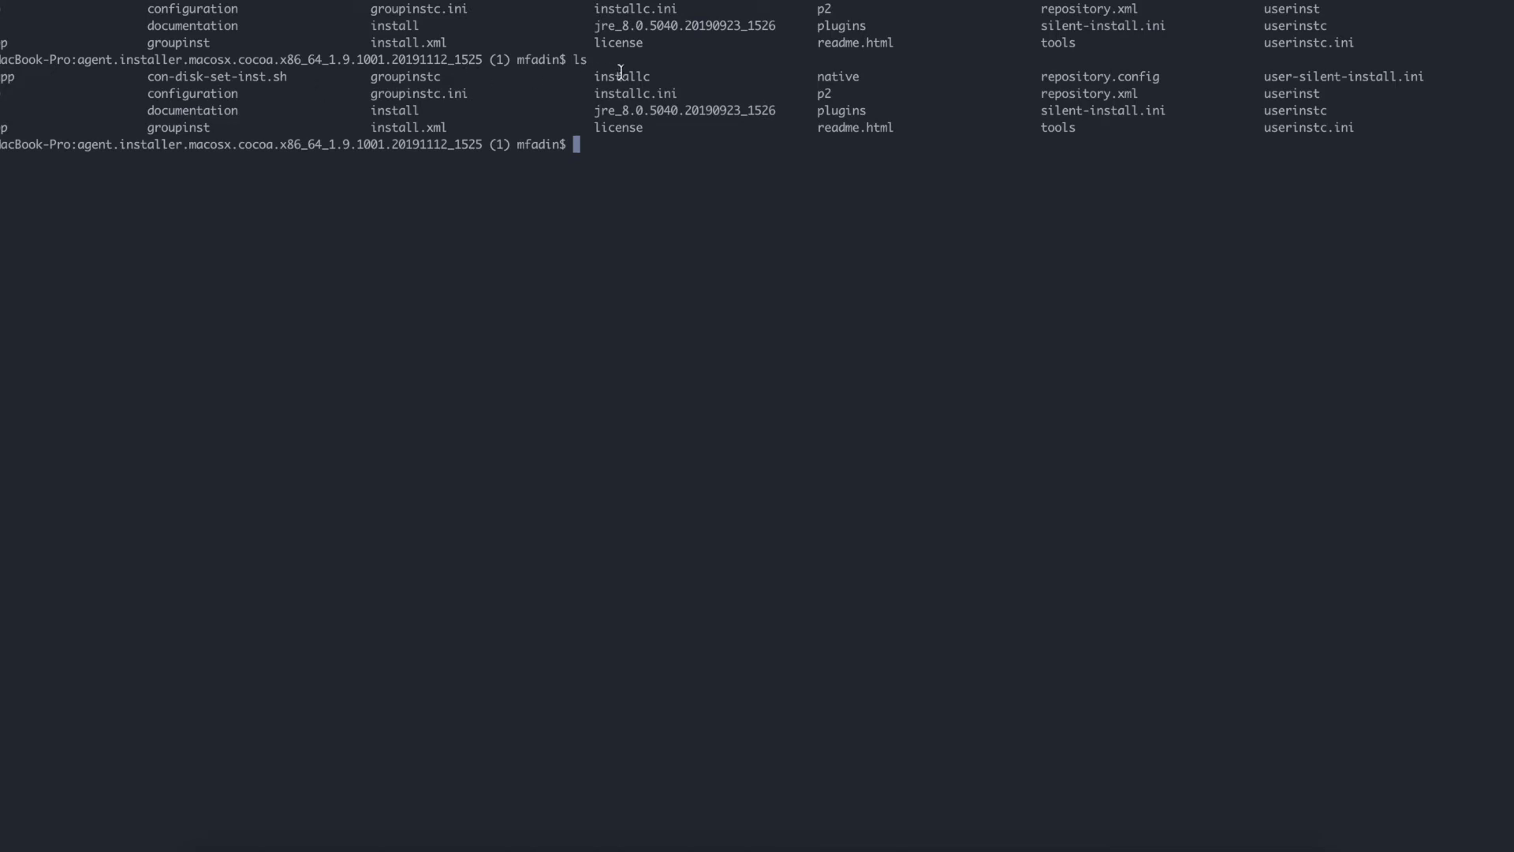
pyautogui.doubleClick(623, 76)
pyautogui.write('./')
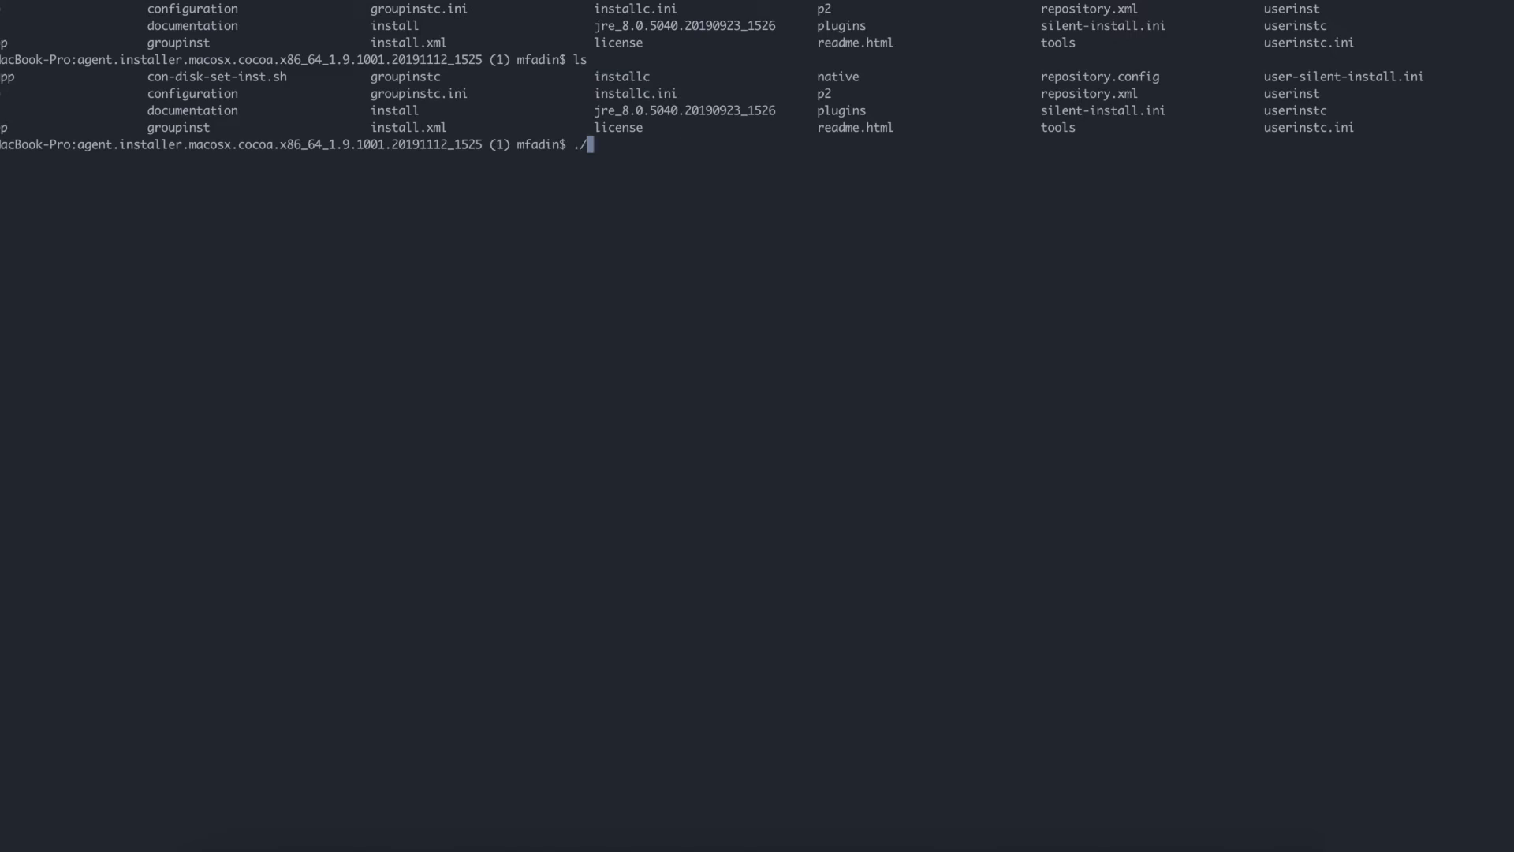
# Enter 'sudo ./installc -acceptLicense' at the prompt without running it
pyautogui.write('sudo')
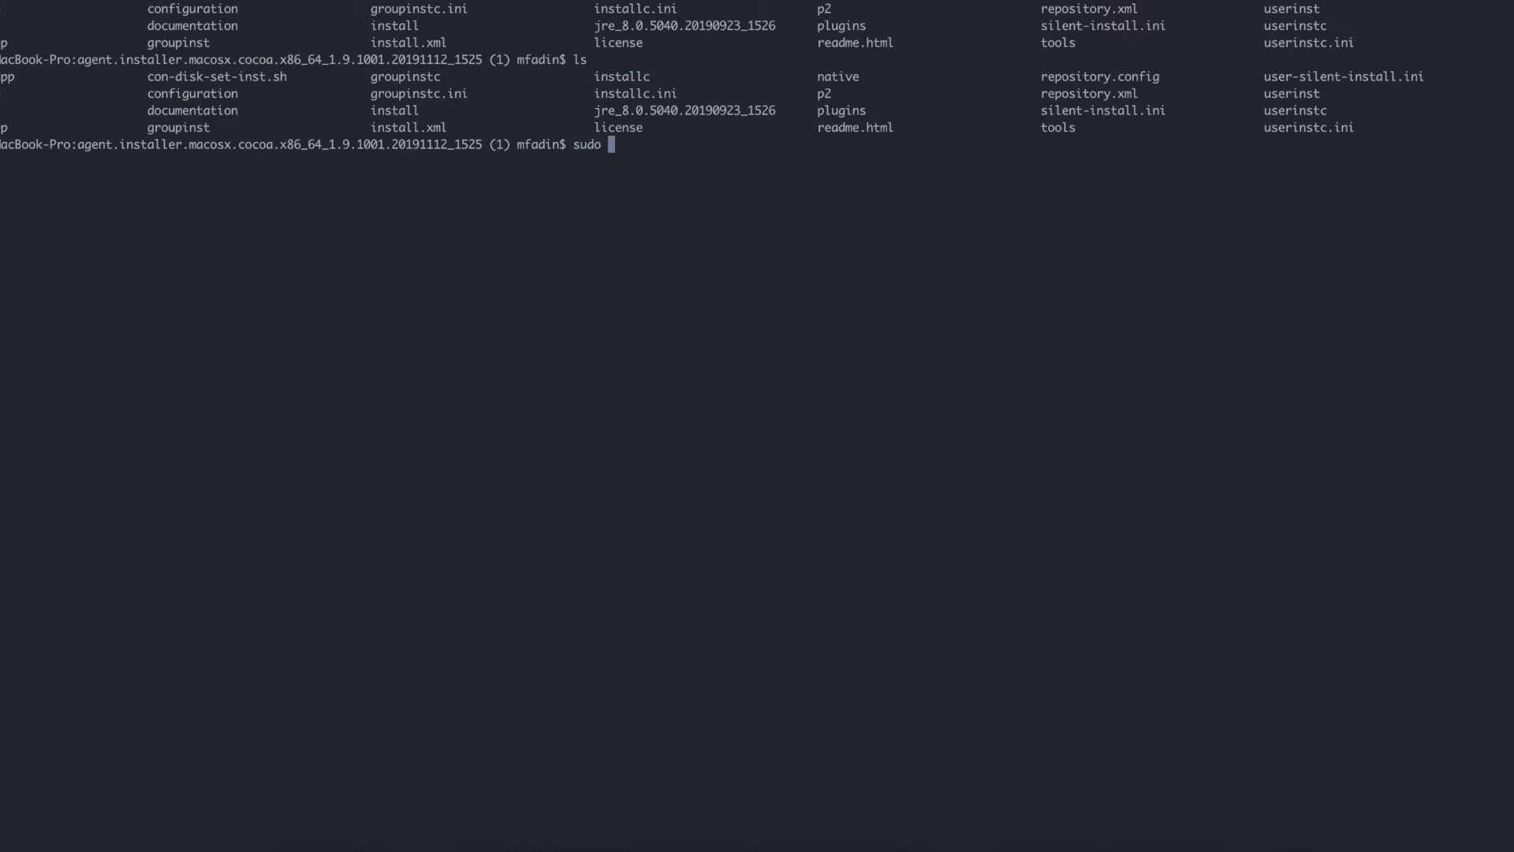
pyautogui.write('./installc -')
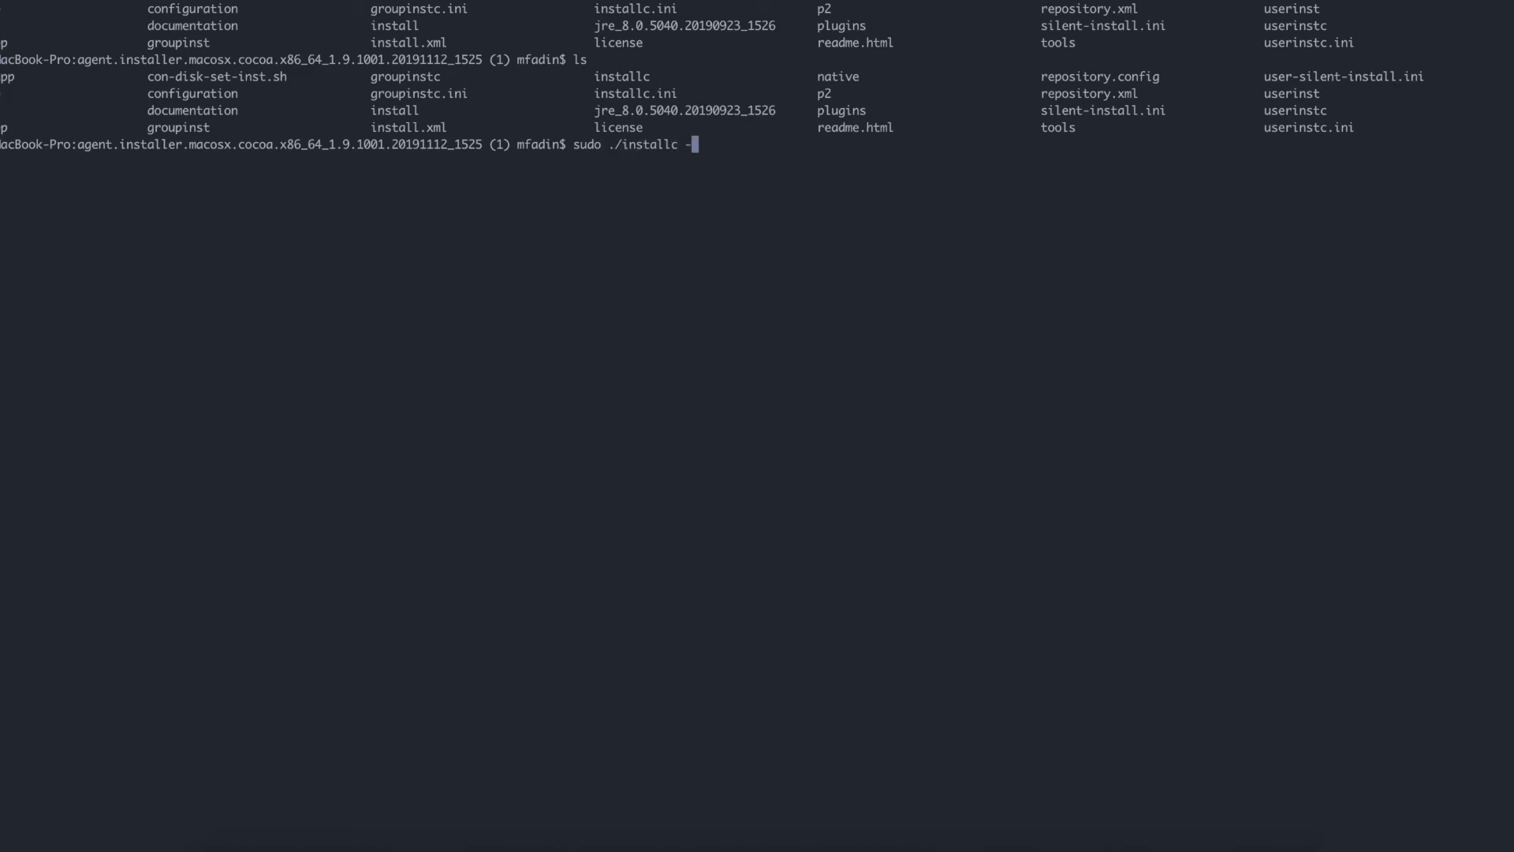
pyautogui.write('acceptLice')
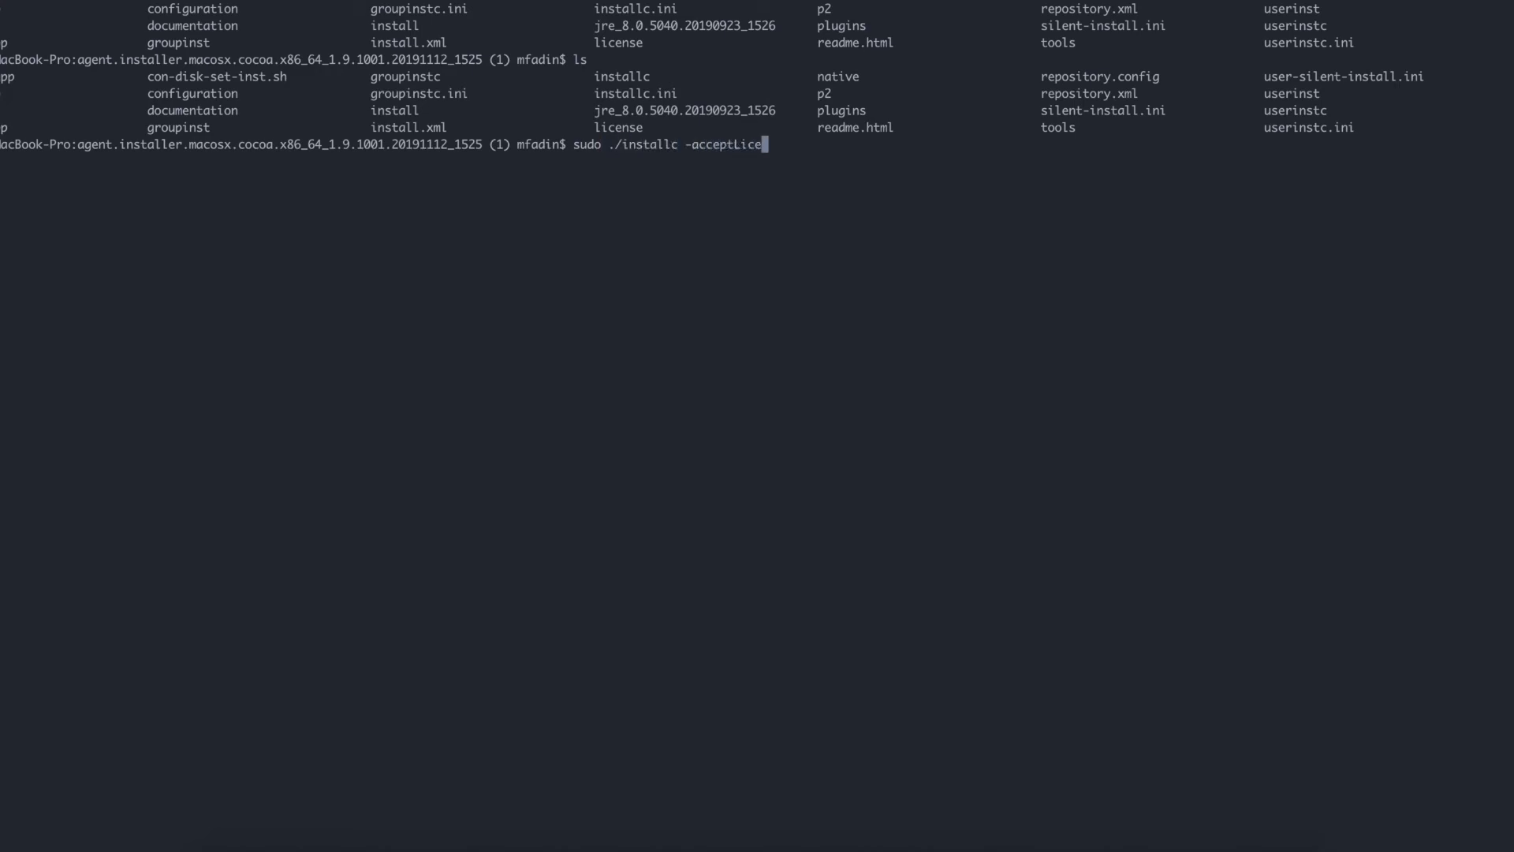
pyautogui.write('nse')
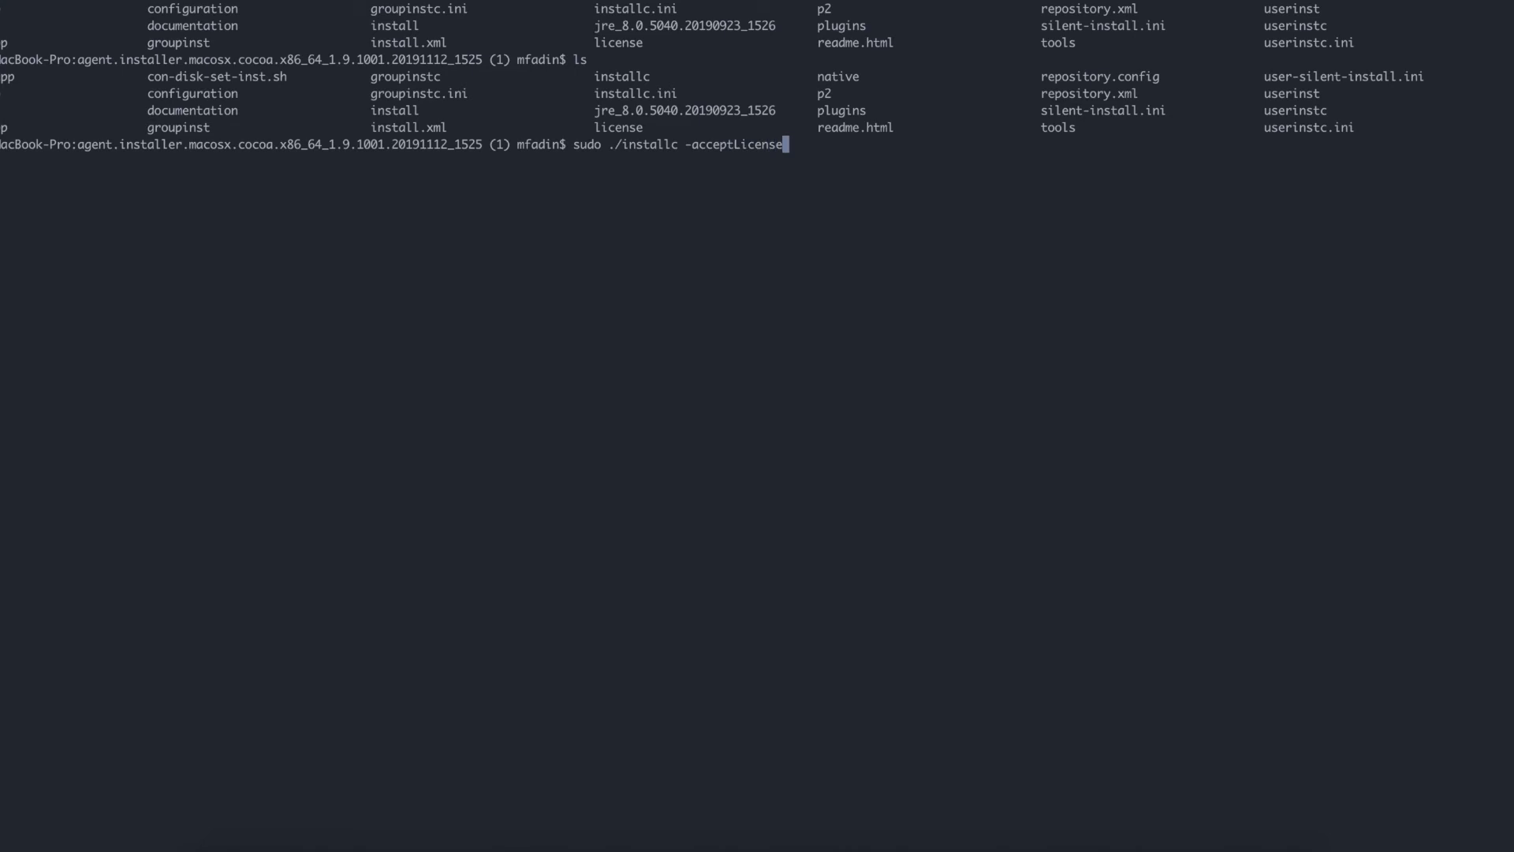
pyautogui.moveTo(212, 842)
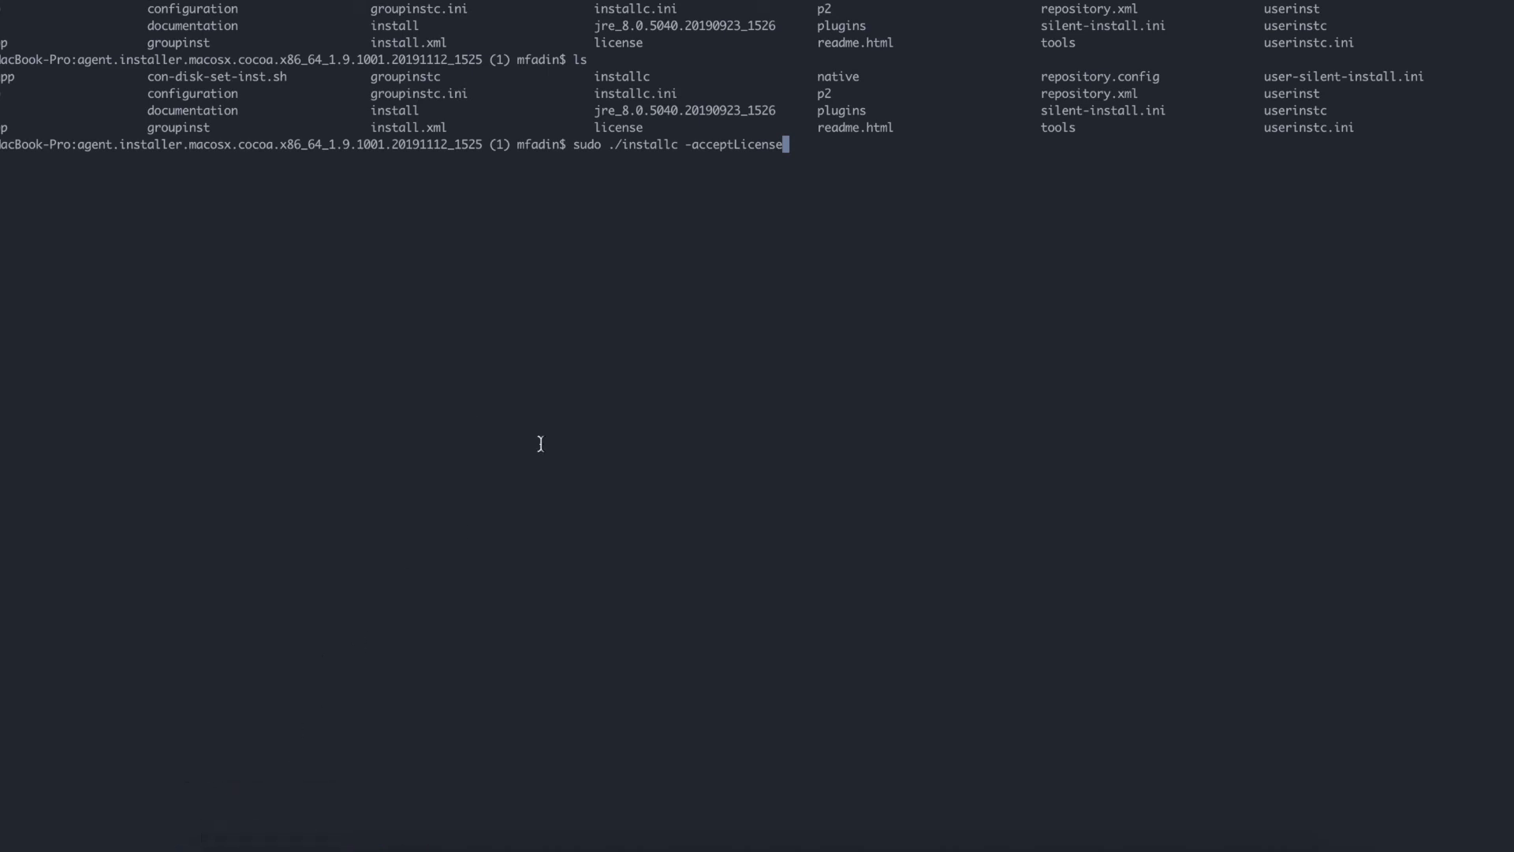
pyautogui.moveTo(632, 309)
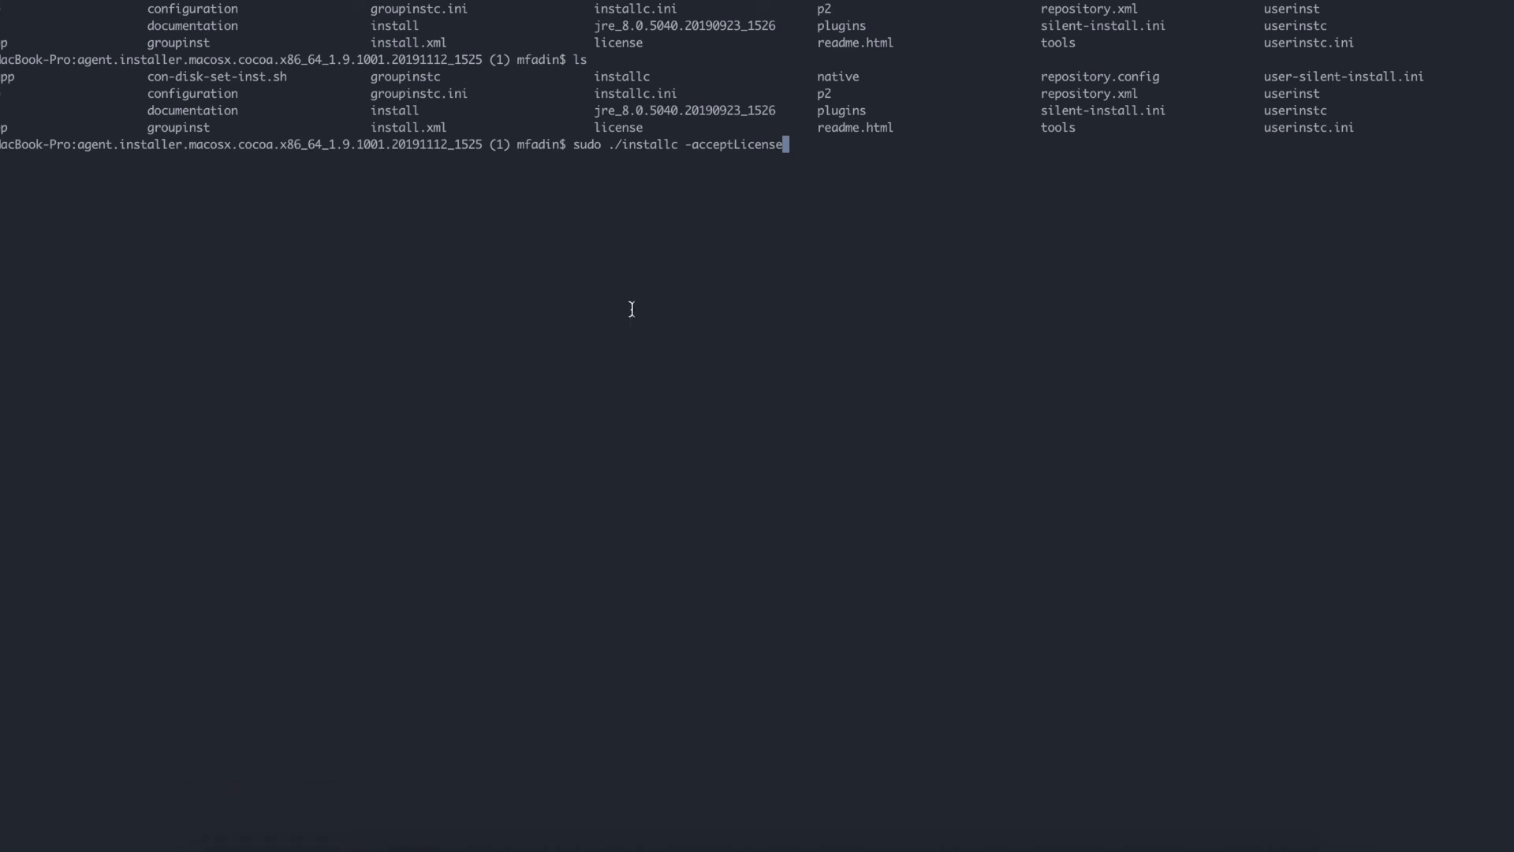
pyautogui.doubleClick(393, 111)
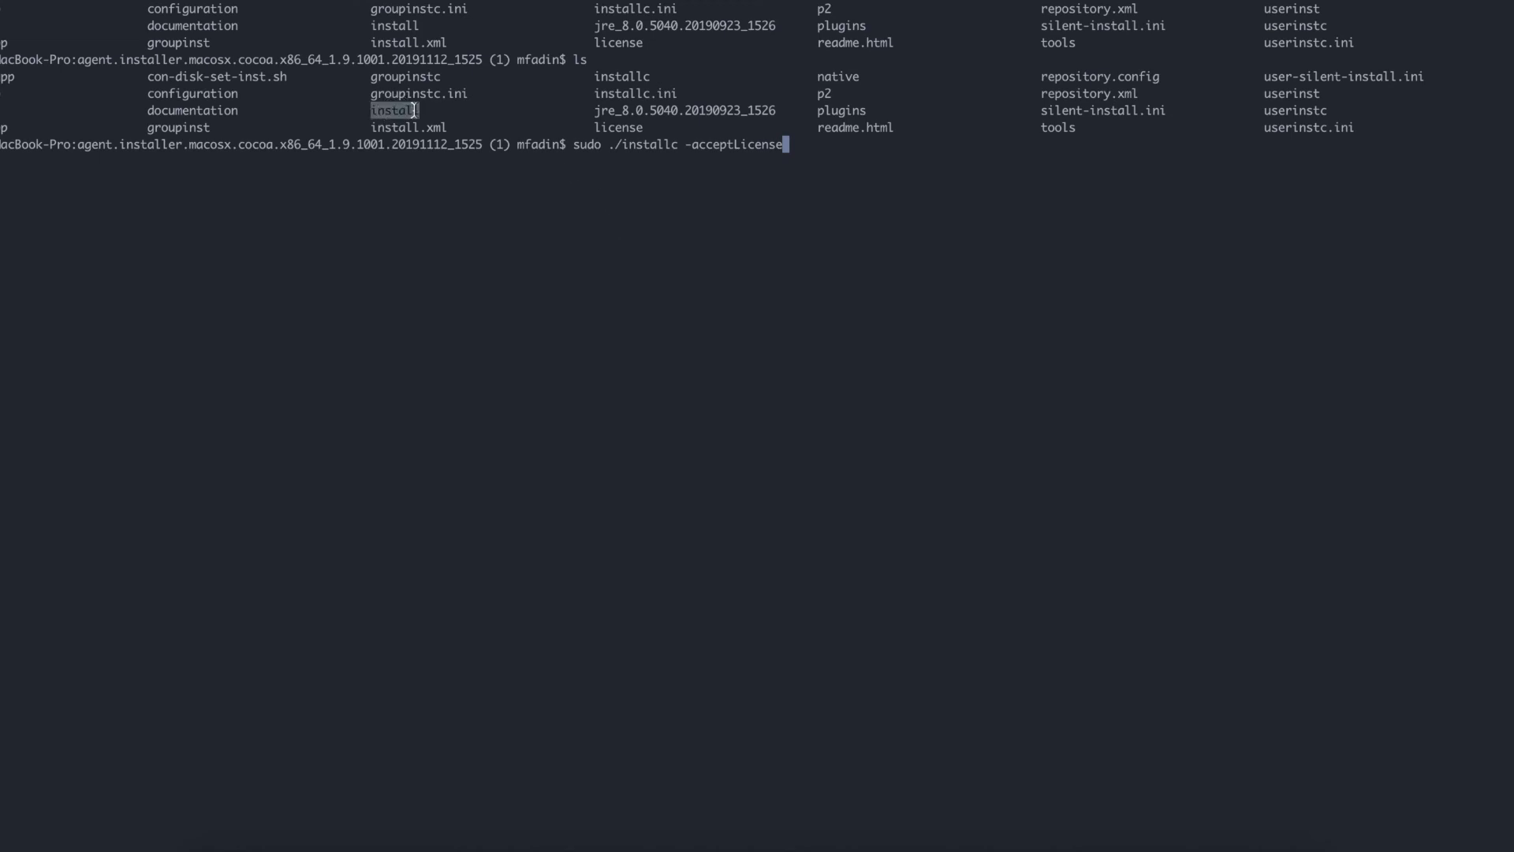